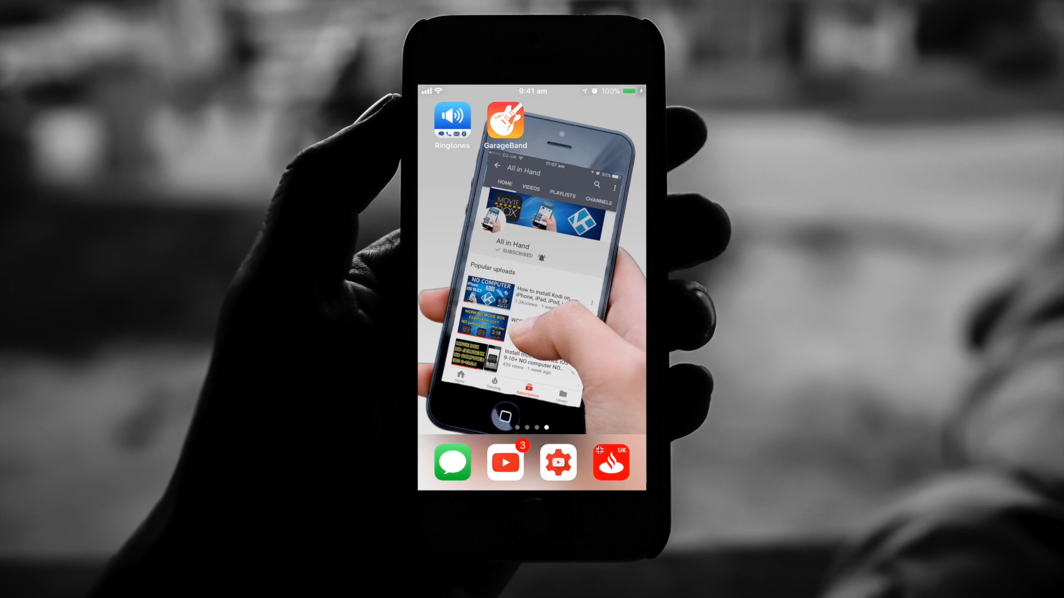
# Launch Ringtones and show its Top ringtone categories catalogue
pyautogui.click(452, 121)
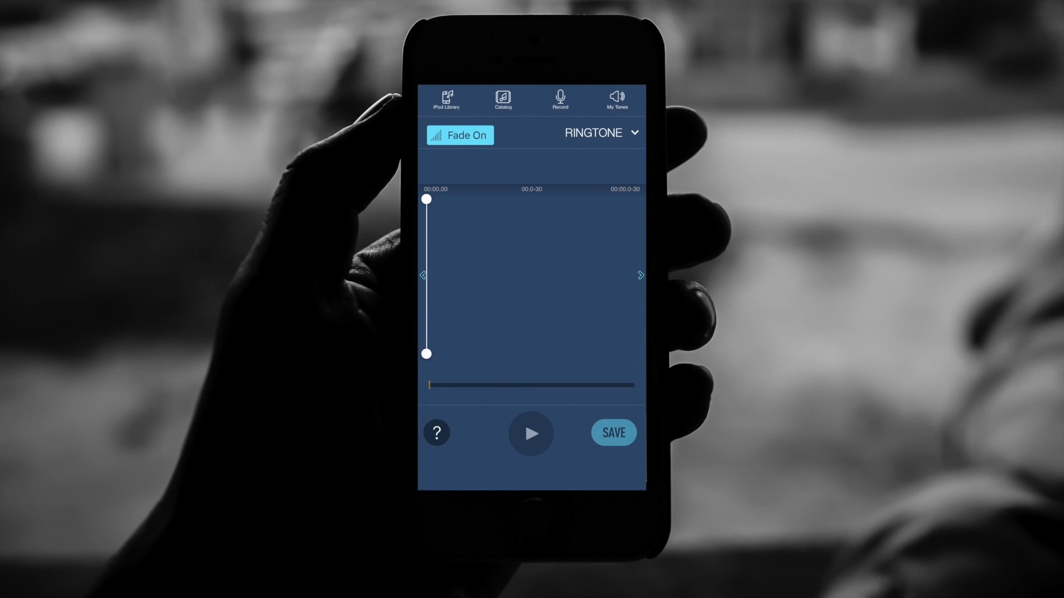
pyautogui.click(502, 100)
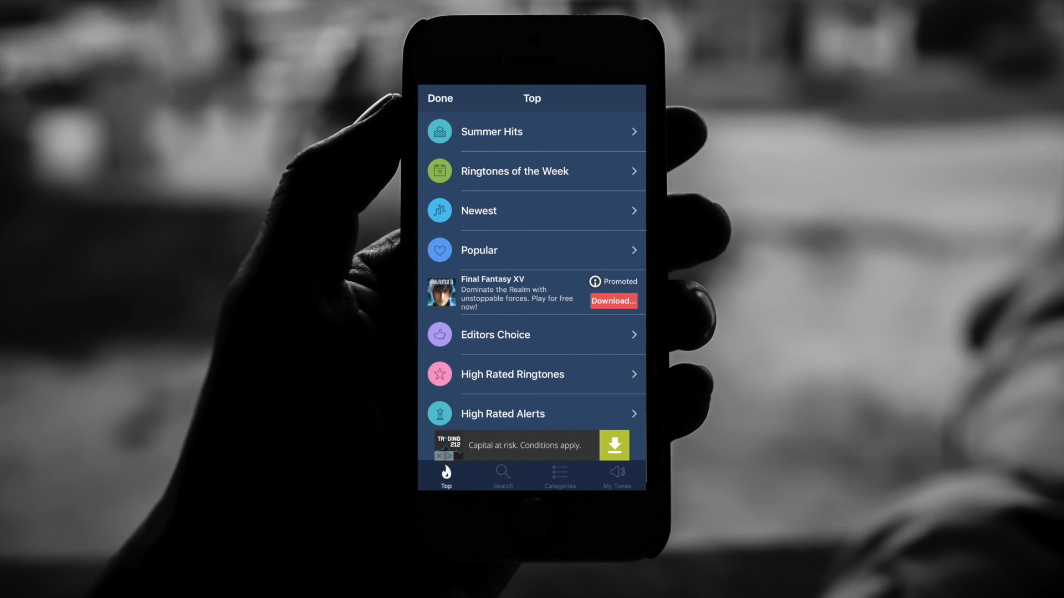
# Search the Ringtones catalogue for 'Deadpool'
pyautogui.click(502, 476)
pyautogui.write('D')
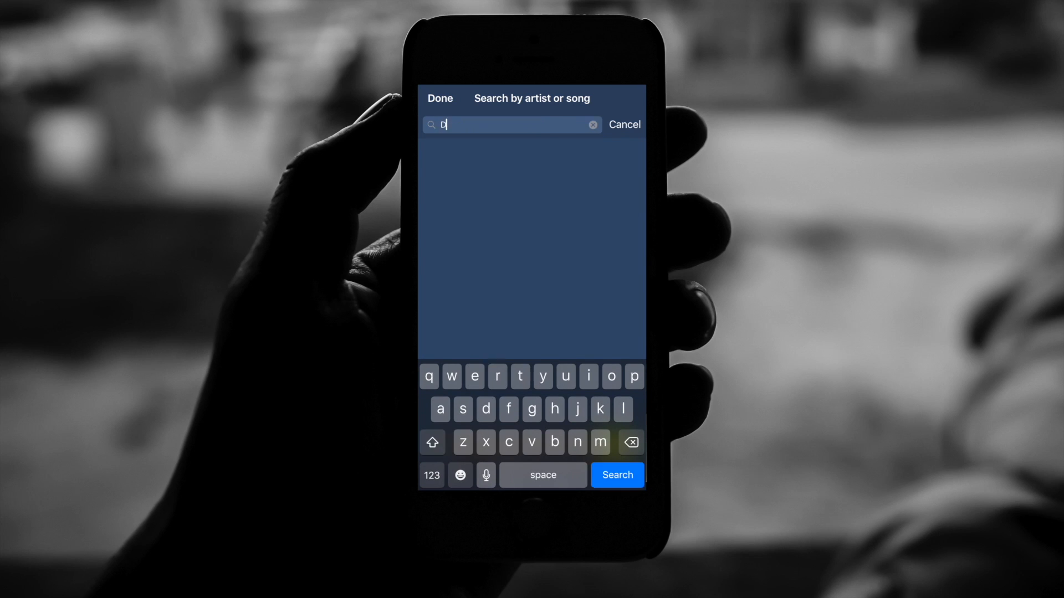
pyautogui.write('ead')
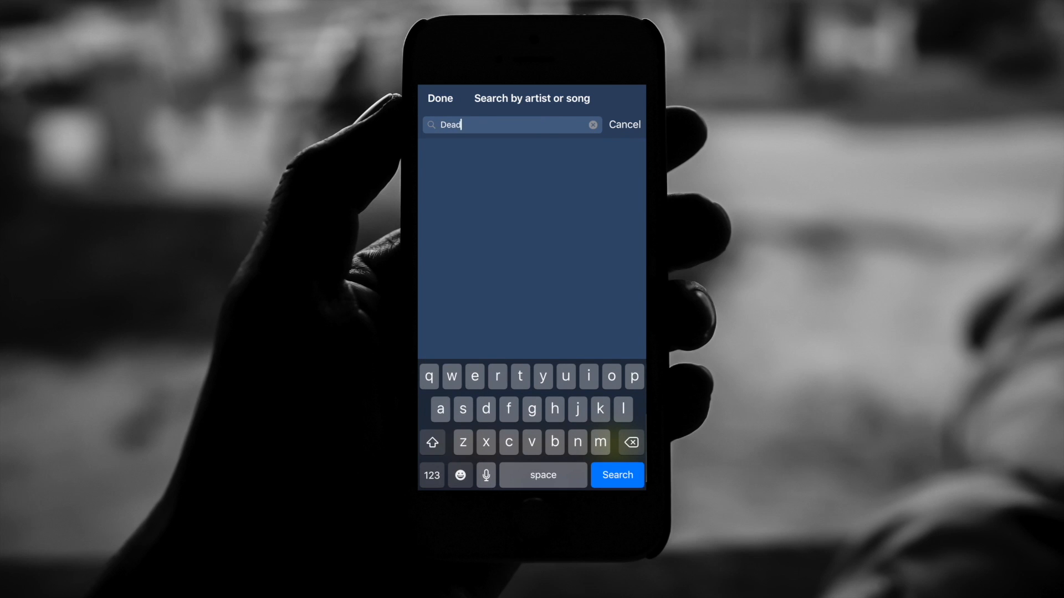
pyautogui.write('pool')
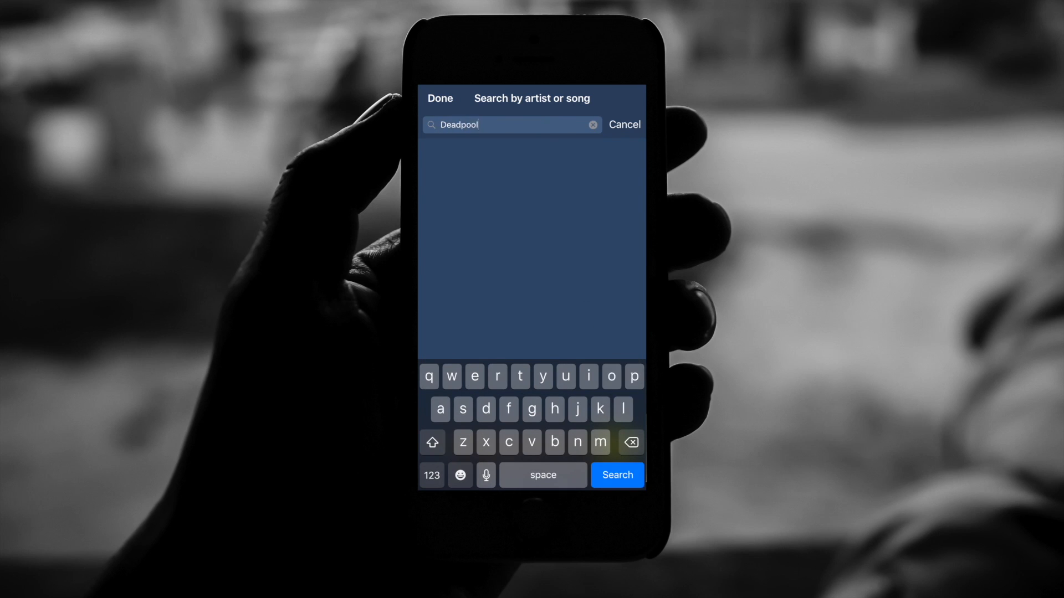
pyautogui.click(617, 475)
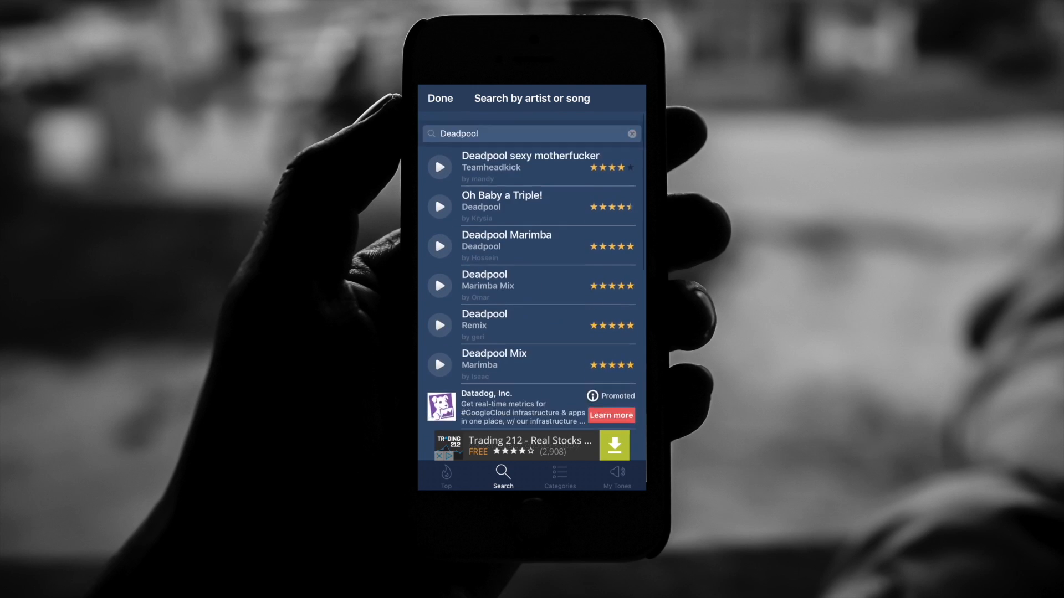
# Scroll the Deadpool results and download a Deadpool ringtone
pyautogui.scroll(3)
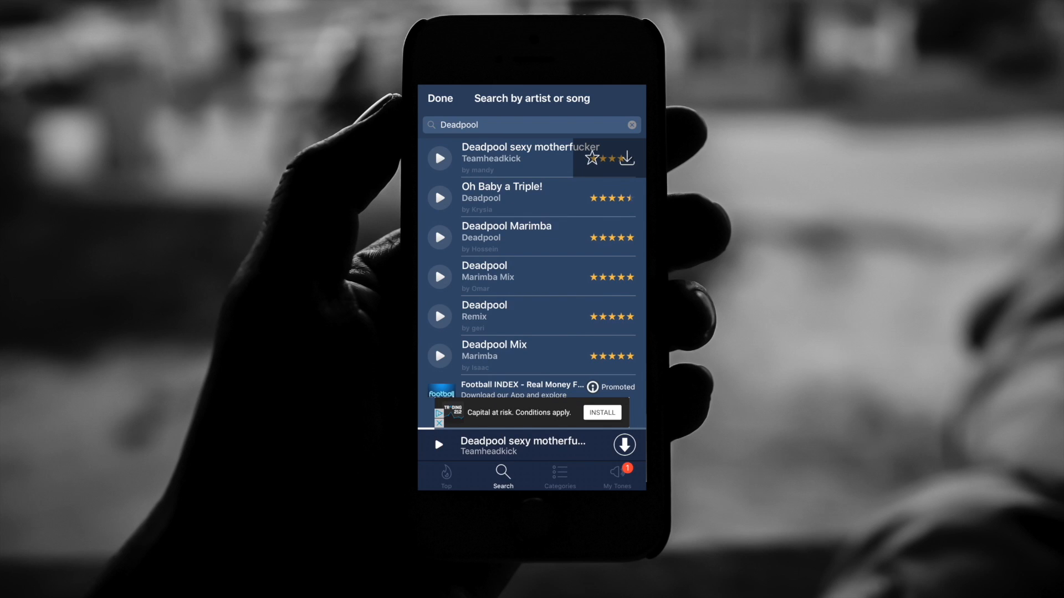
pyautogui.click(616, 476)
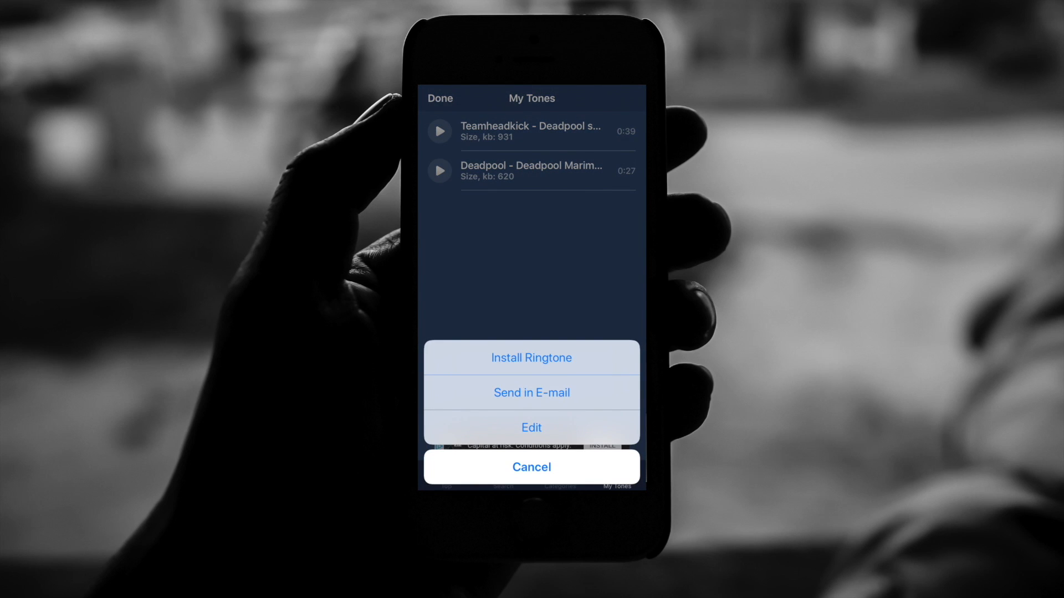
# Email the Deadpool Marimba ringtone with its .m4r file attached
pyautogui.click(531, 392)
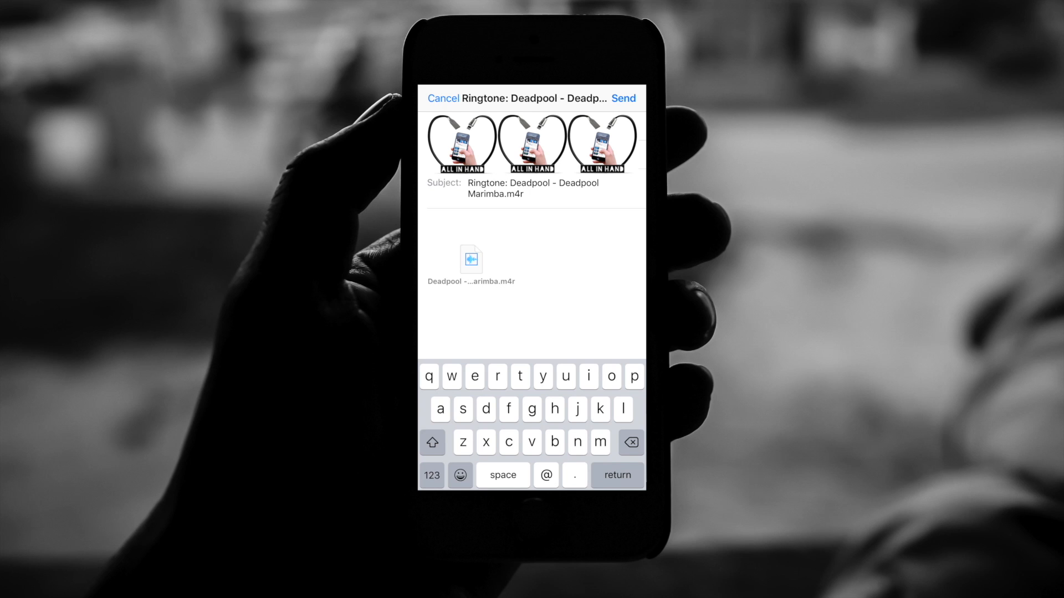
pyautogui.click(443, 98)
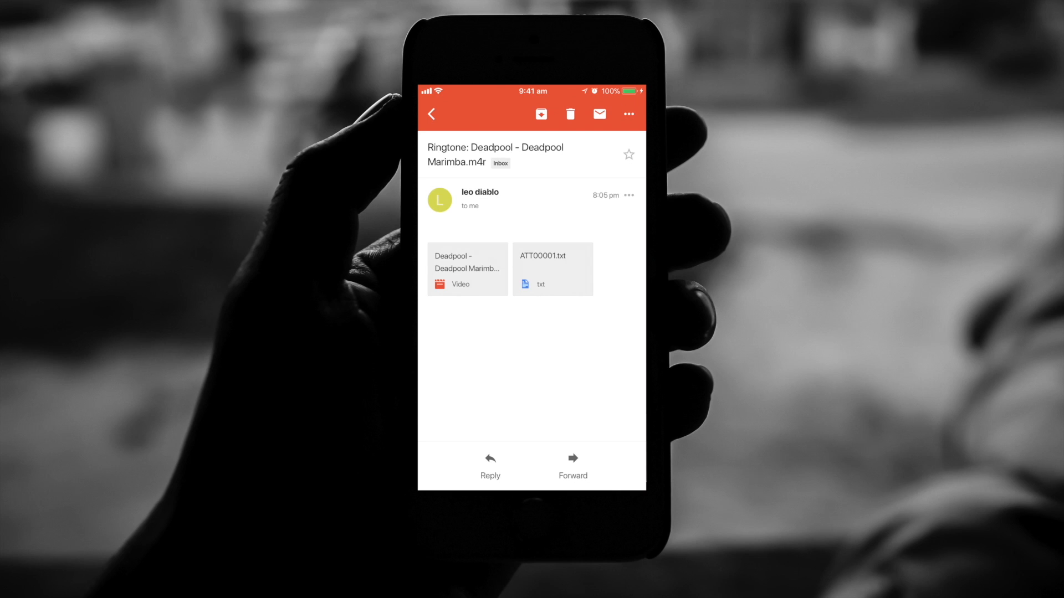
# Save the Deadpool Marimba attachment from Gmail into iCloud Drive
pyautogui.click(466, 269)
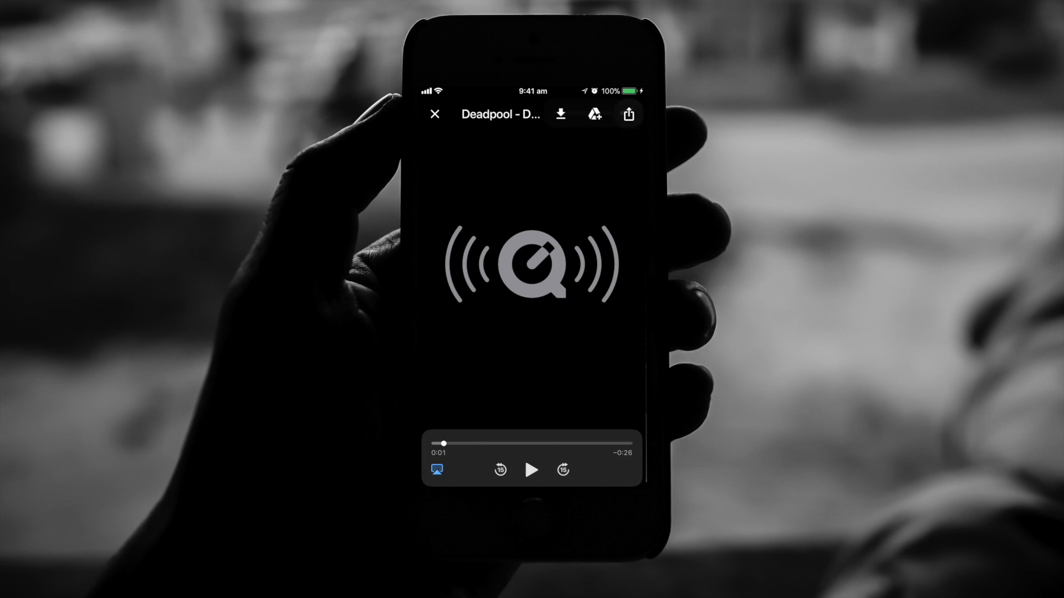
pyautogui.click(627, 113)
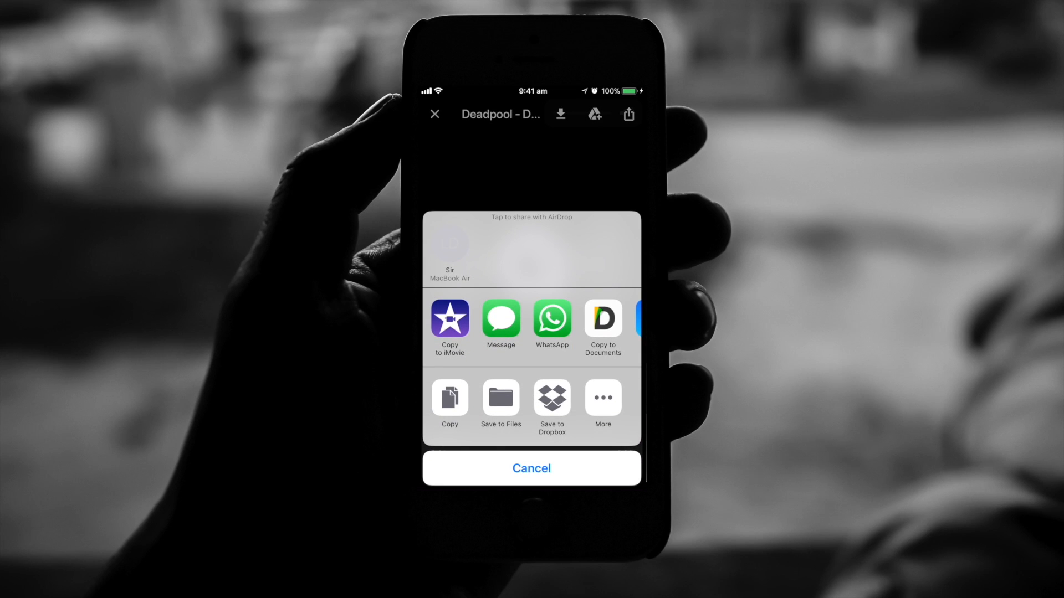
pyautogui.click(501, 399)
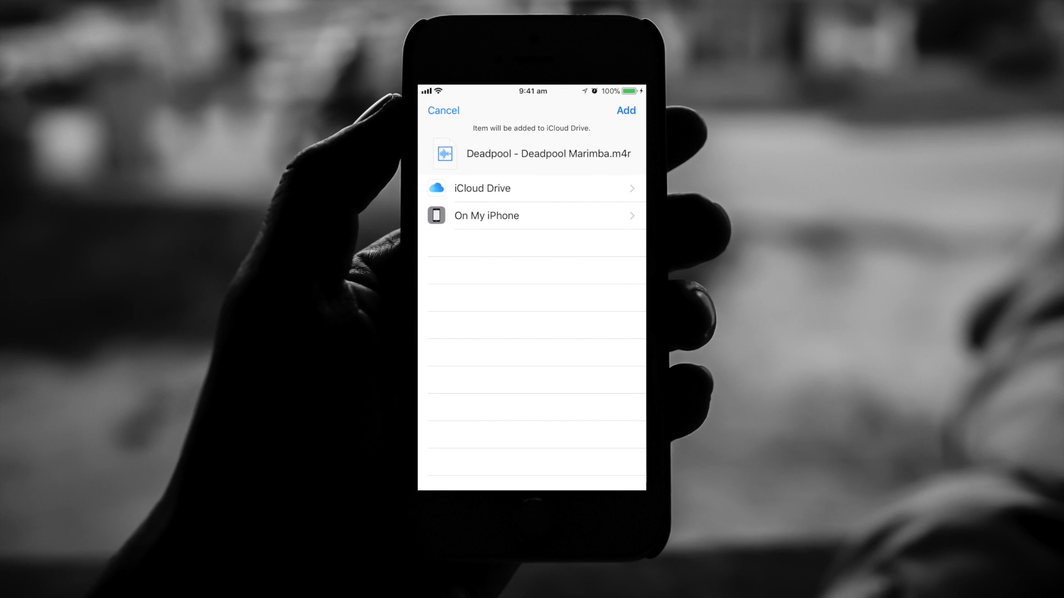
pyautogui.click(533, 188)
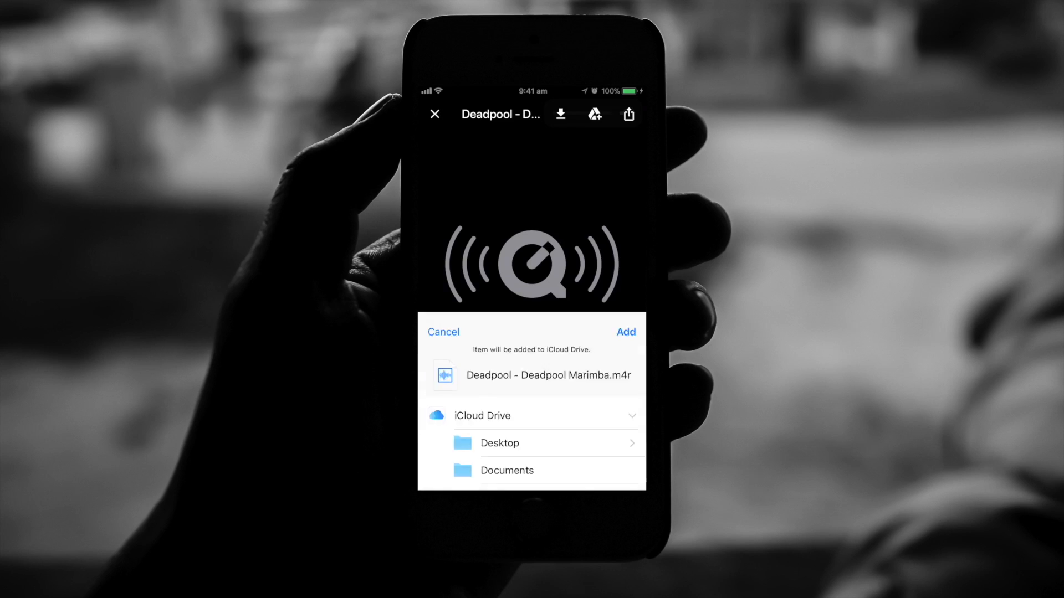
pyautogui.click(444, 332)
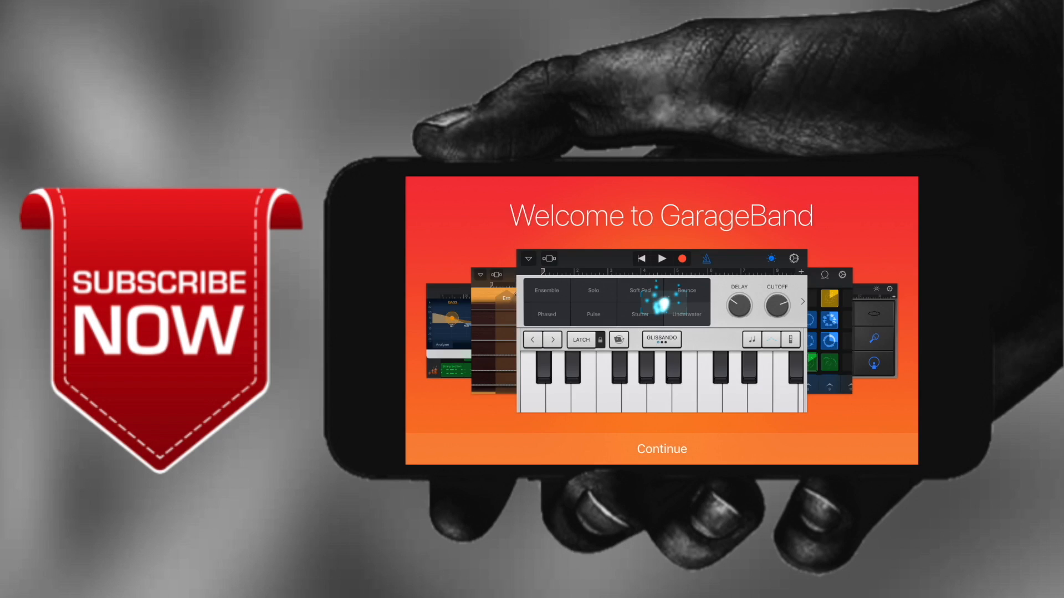
# Dismiss GarageBand's intro screens and create a new empty Live Loops song
pyautogui.click(661, 448)
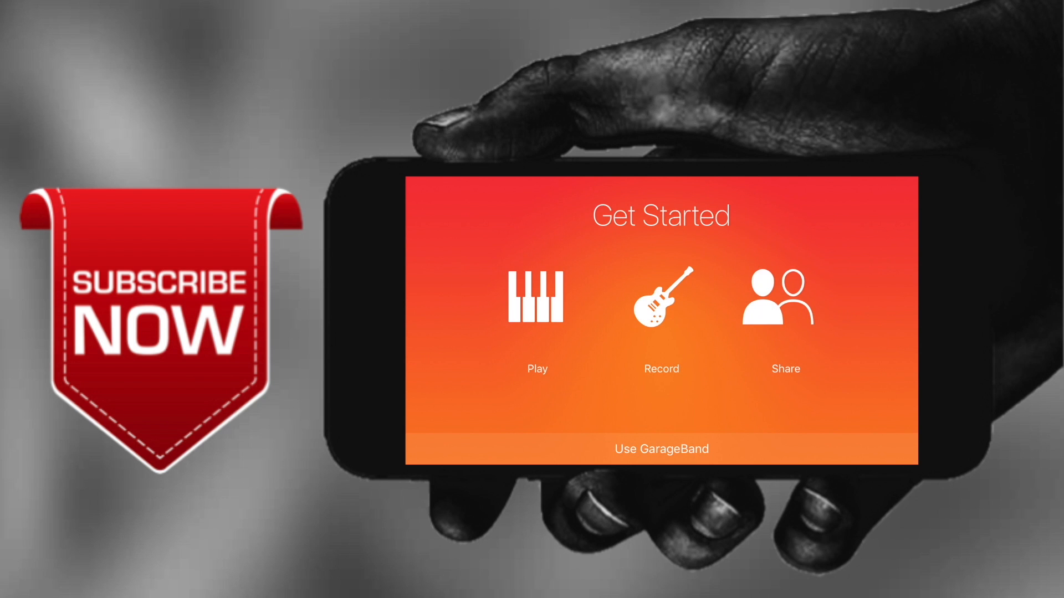
pyautogui.click(536, 297)
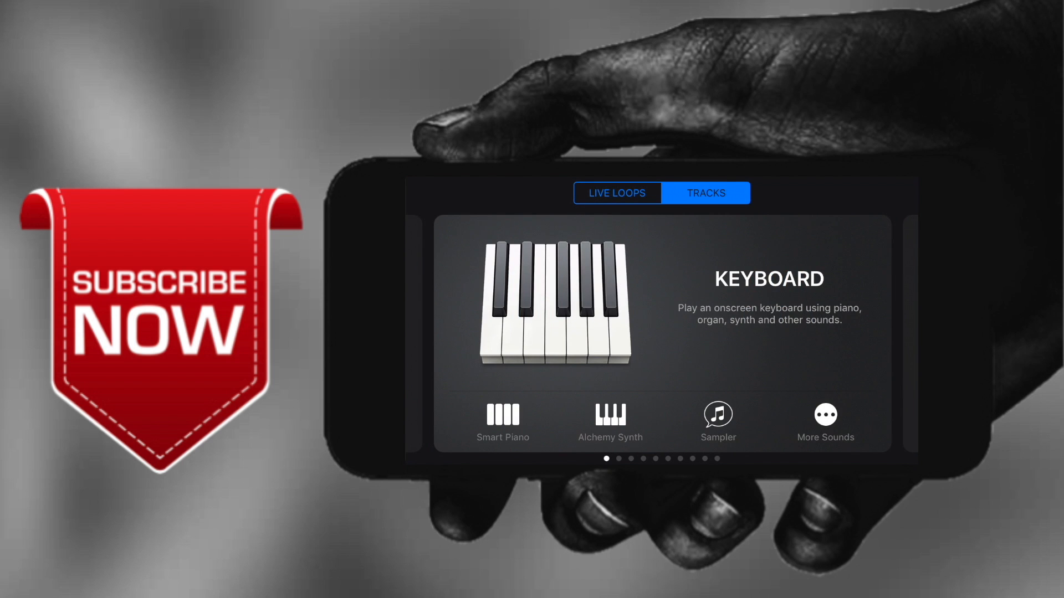
pyautogui.click(616, 192)
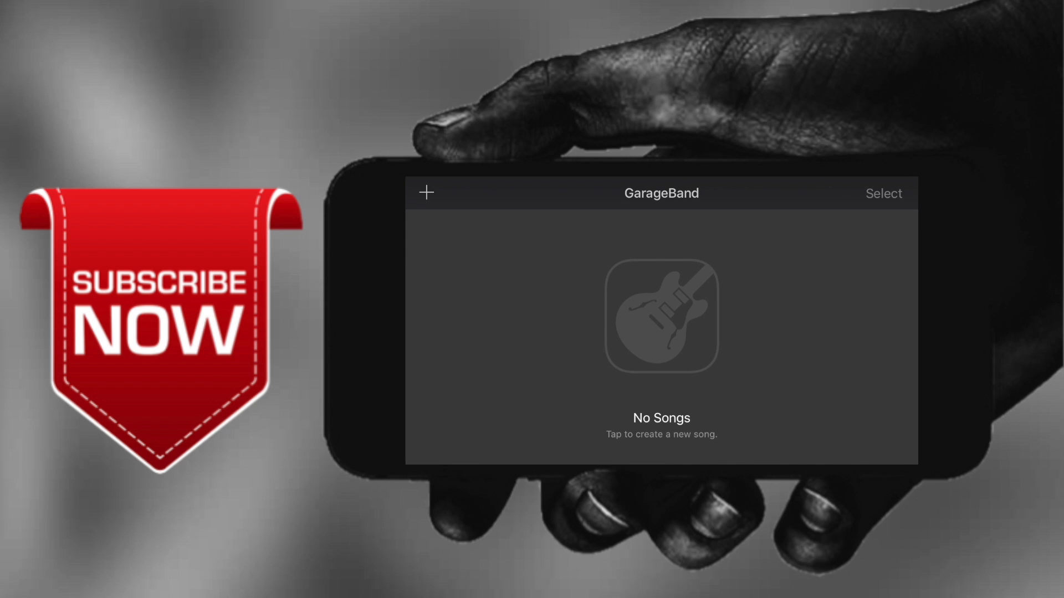
pyautogui.click(426, 193)
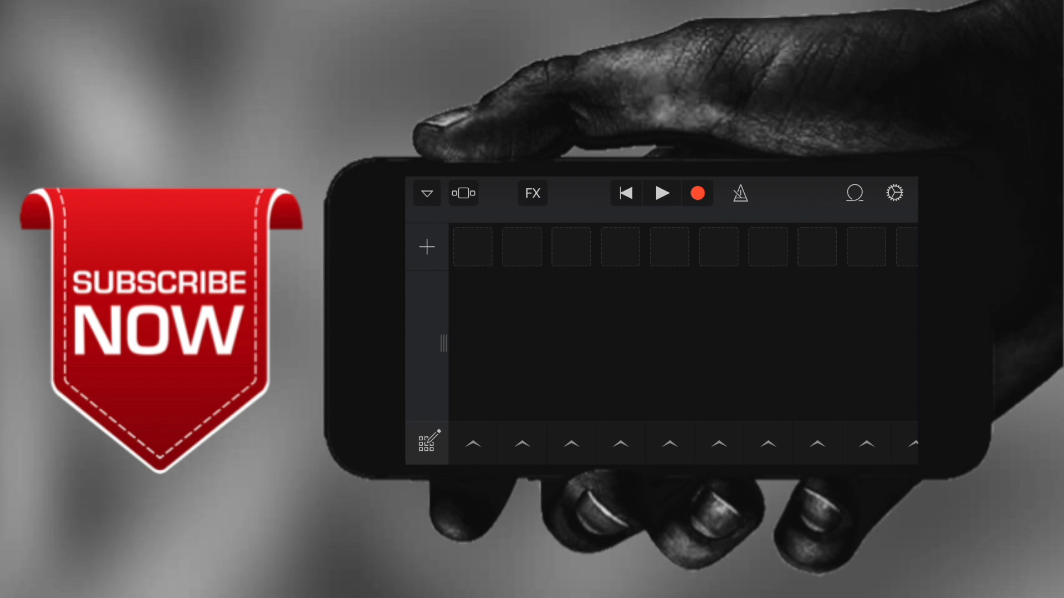
# Import 'Deadpool - Deadpool Marimba.m4r' from iCloud Drive into Audio Files
pyautogui.click(854, 193)
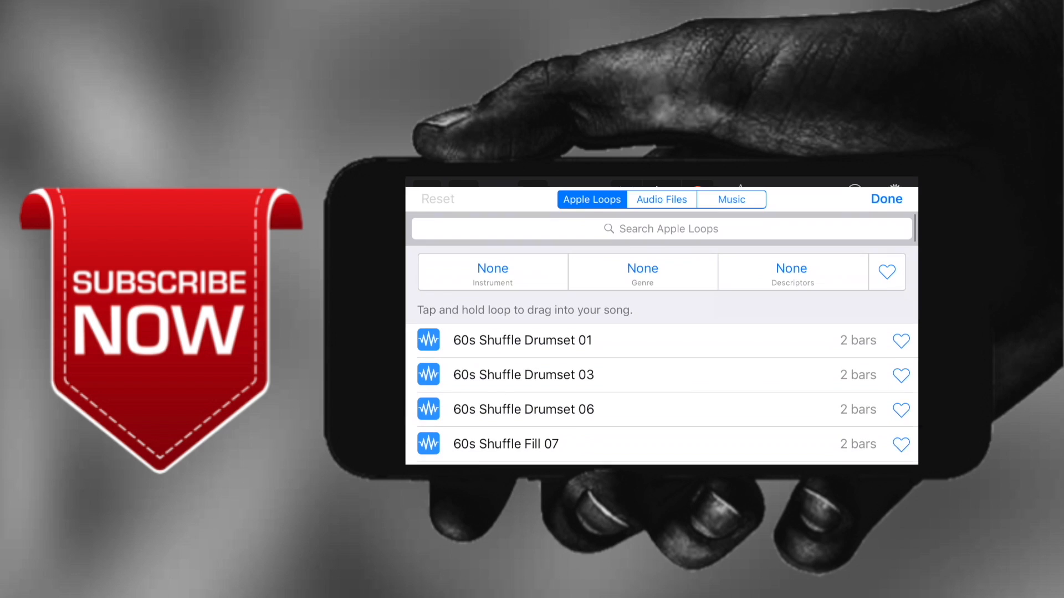
pyautogui.scroll(3)
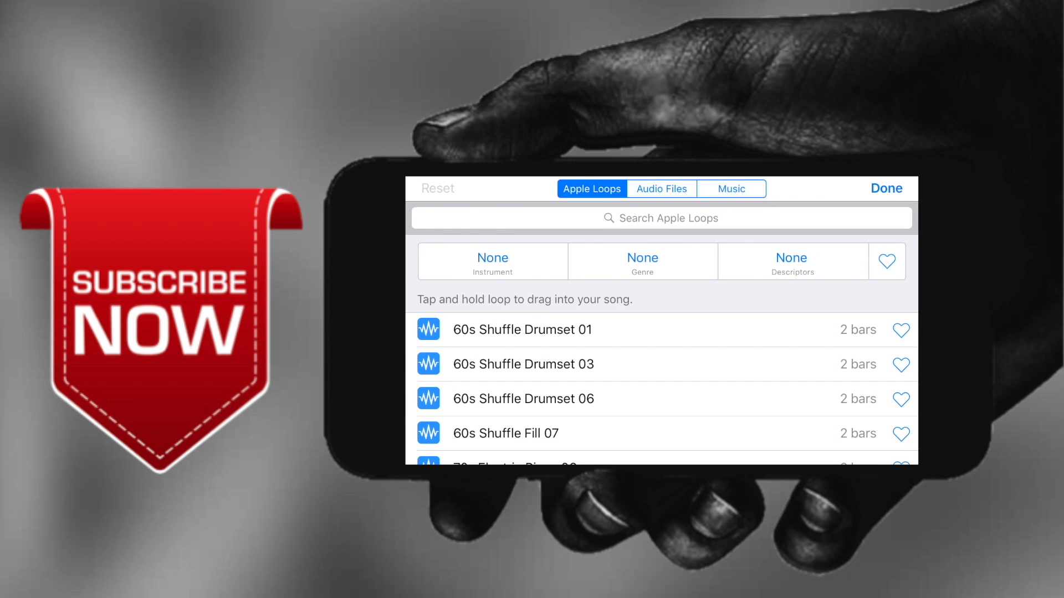
pyautogui.click(661, 188)
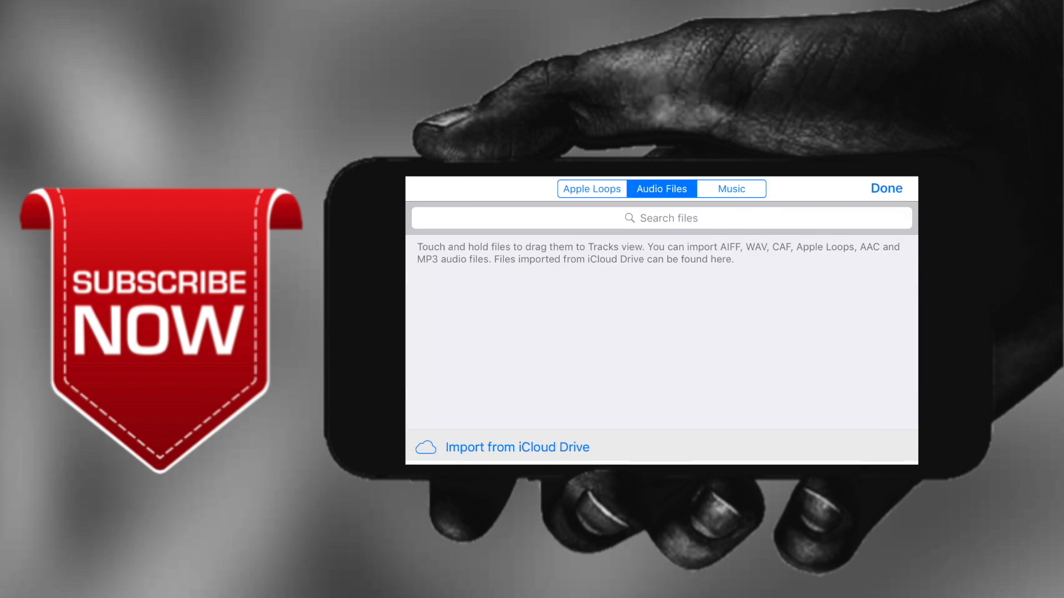
pyautogui.click(885, 189)
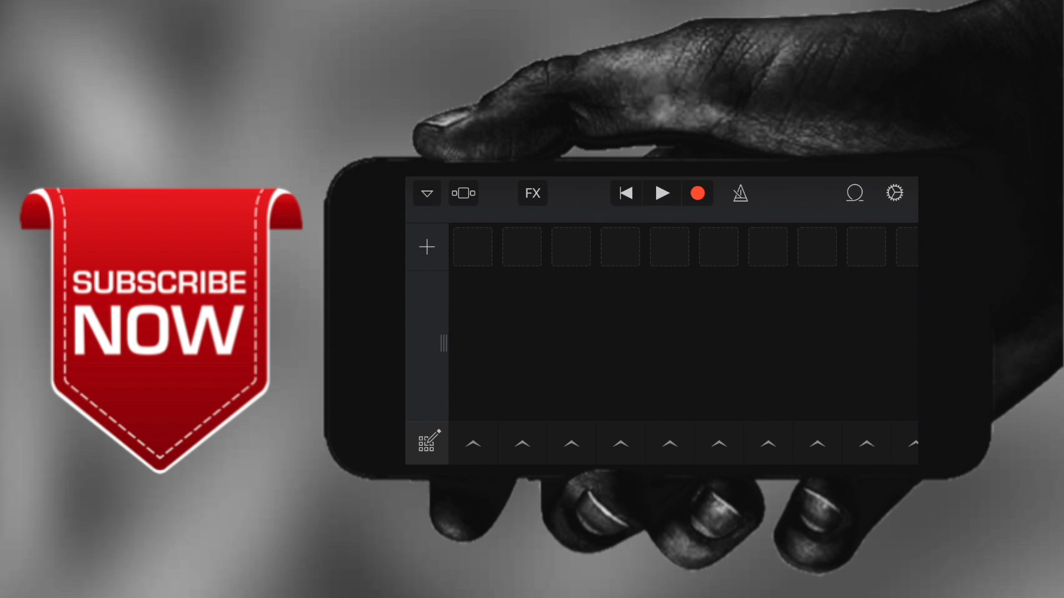
pyautogui.click(427, 247)
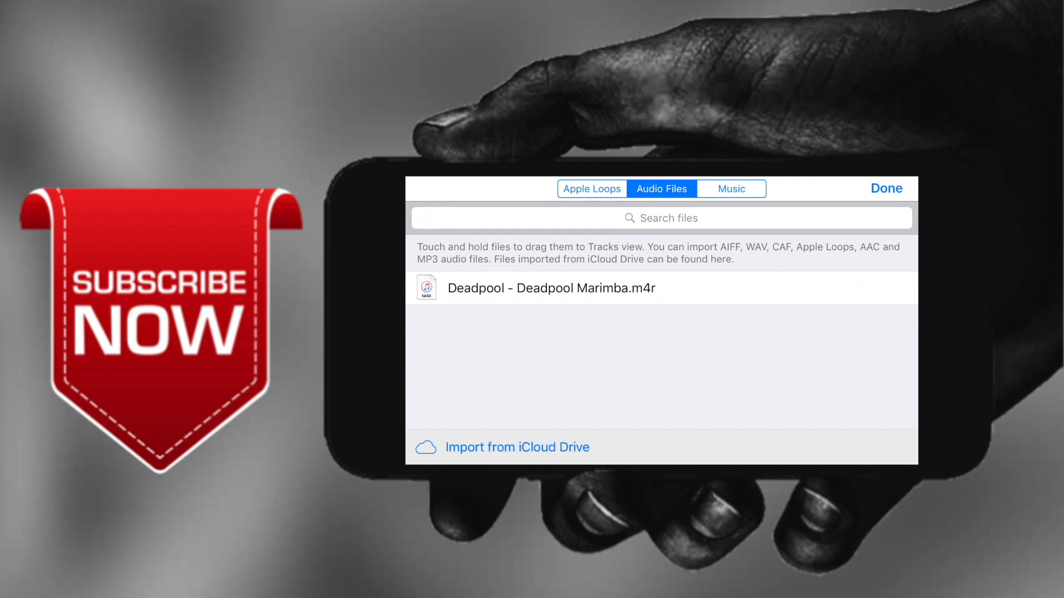
pyautogui.click(886, 187)
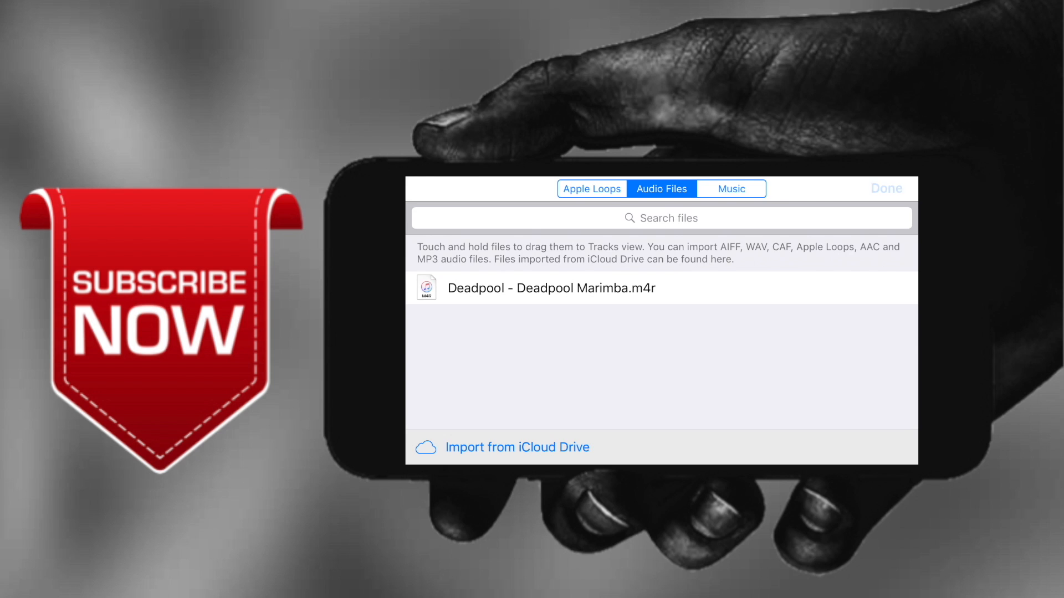
# Drag the Deadpool Marimba file into the first cell of the tracks grid
pyautogui.click(886, 188)
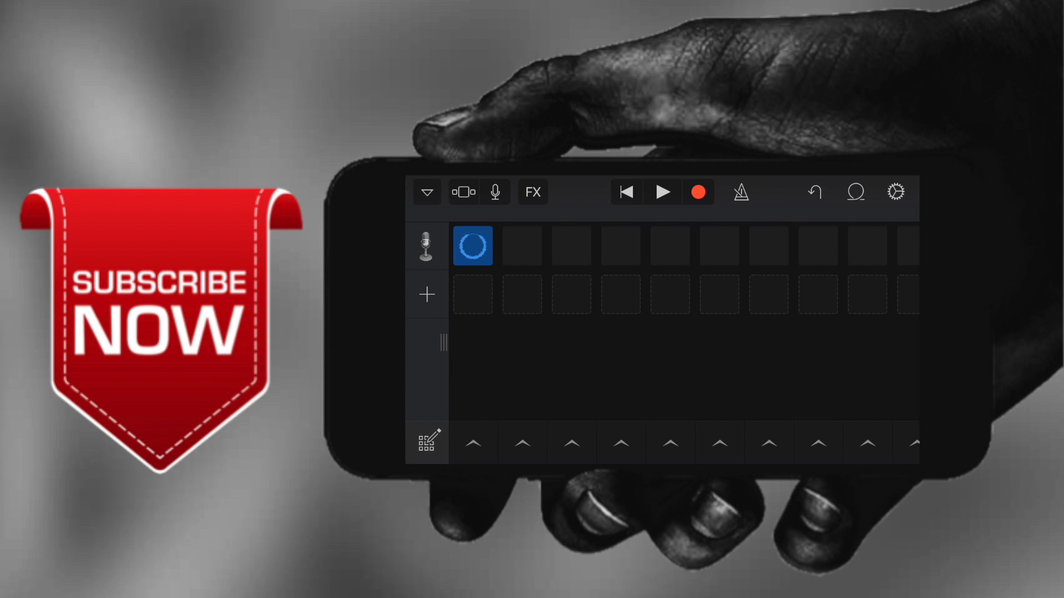
# Play and stop the Deadpool audio, then turn off automatic section length
pyautogui.click(663, 192)
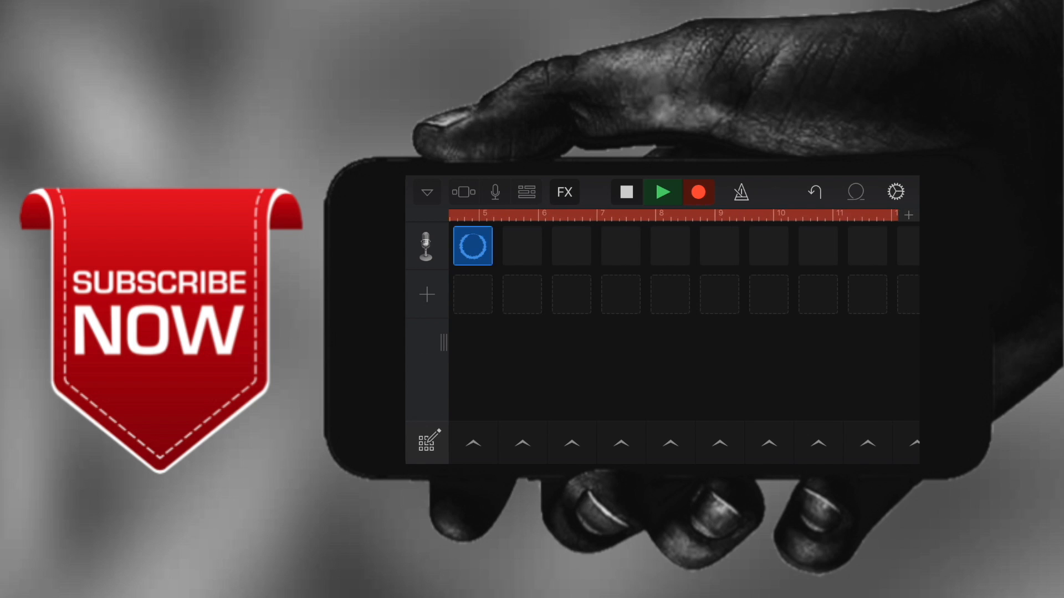
pyautogui.click(625, 192)
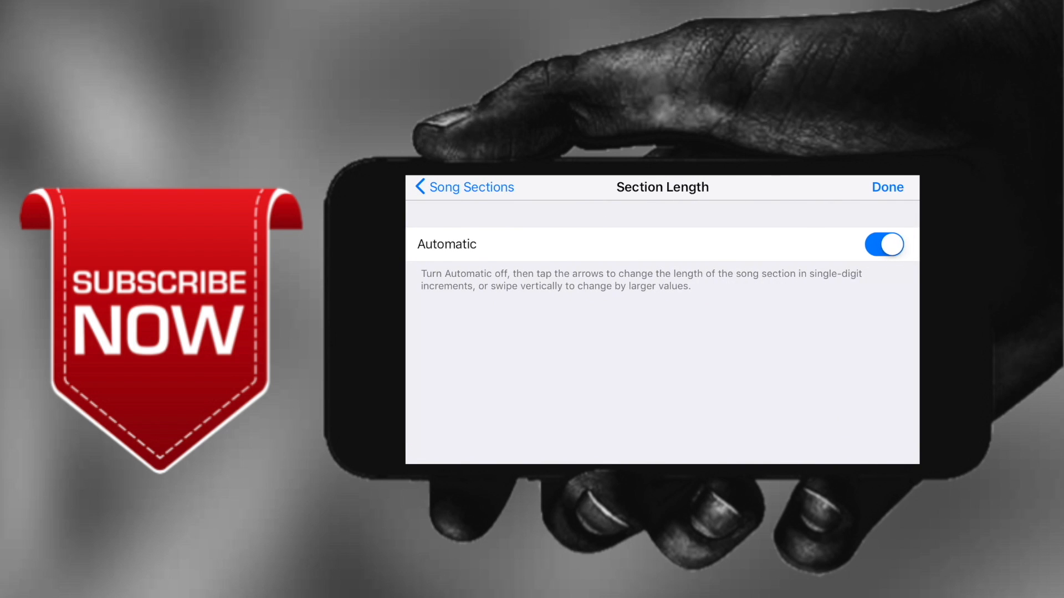
pyautogui.click(884, 244)
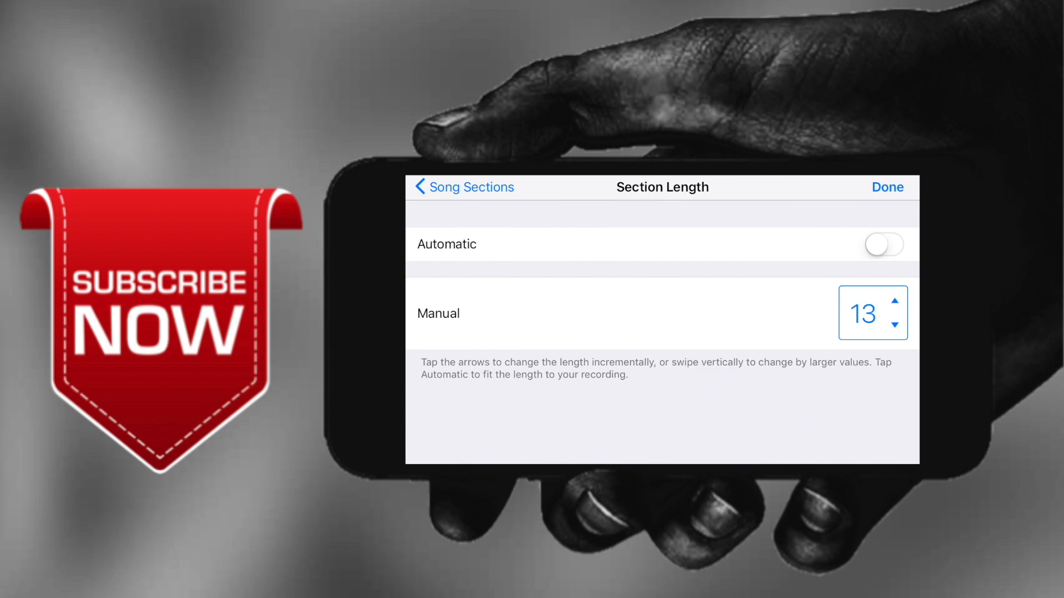
# Raise the manual section length from 13 to 15 bars and confirm
pyautogui.click(893, 304)
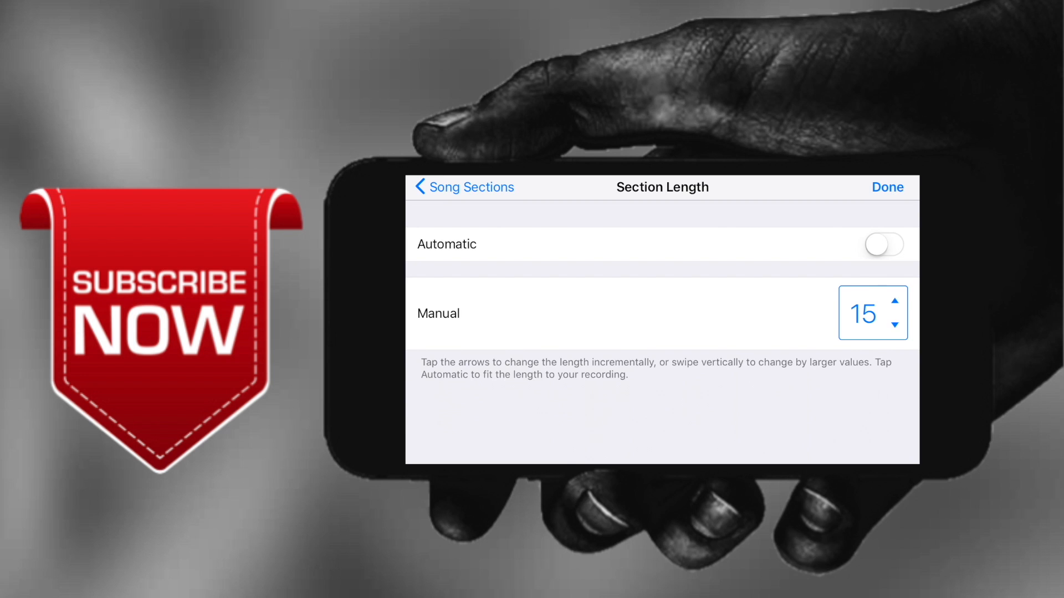
pyautogui.click(888, 187)
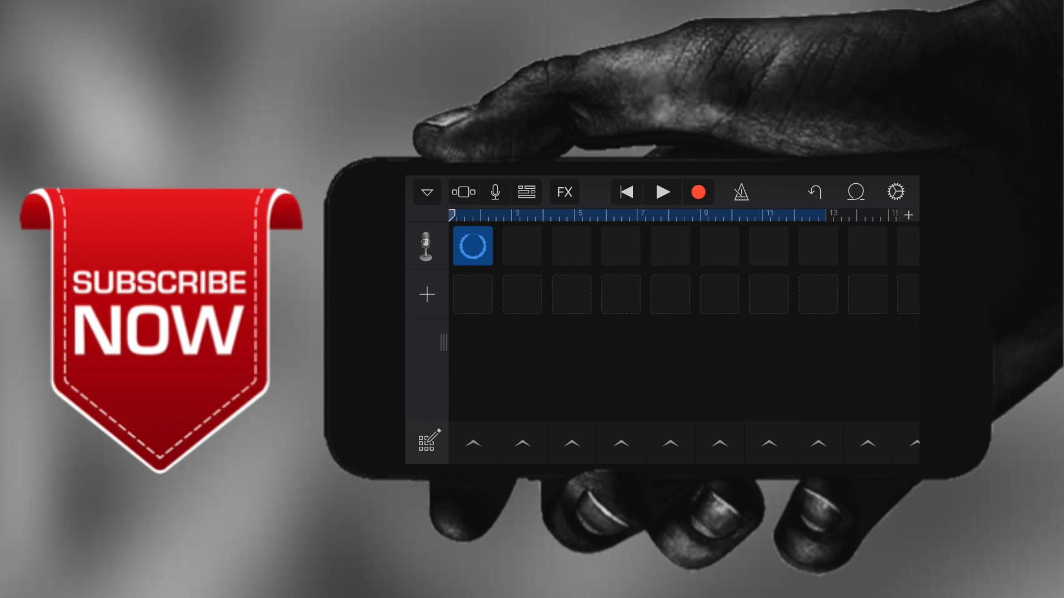
# From the My Songs browser, select the My Song thumbnail and open its Share menu
pyautogui.click(426, 192)
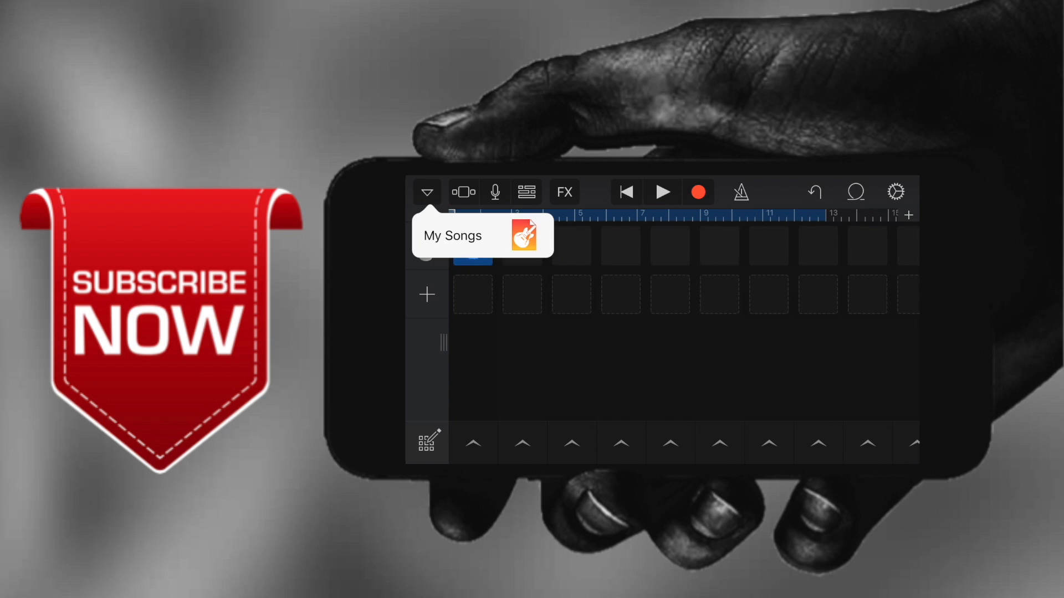
pyautogui.click(452, 236)
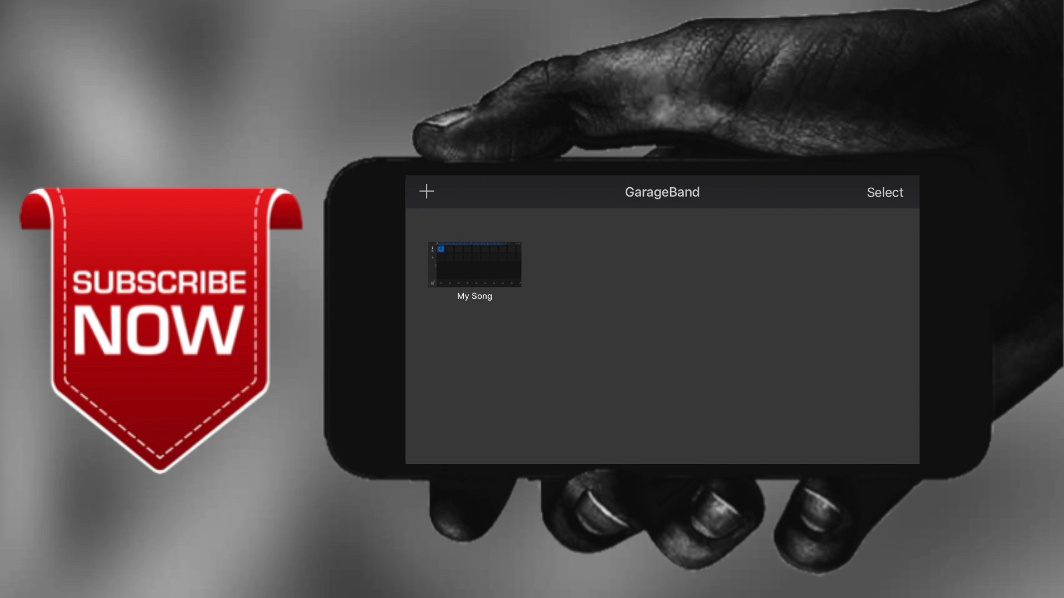
pyautogui.click(884, 192)
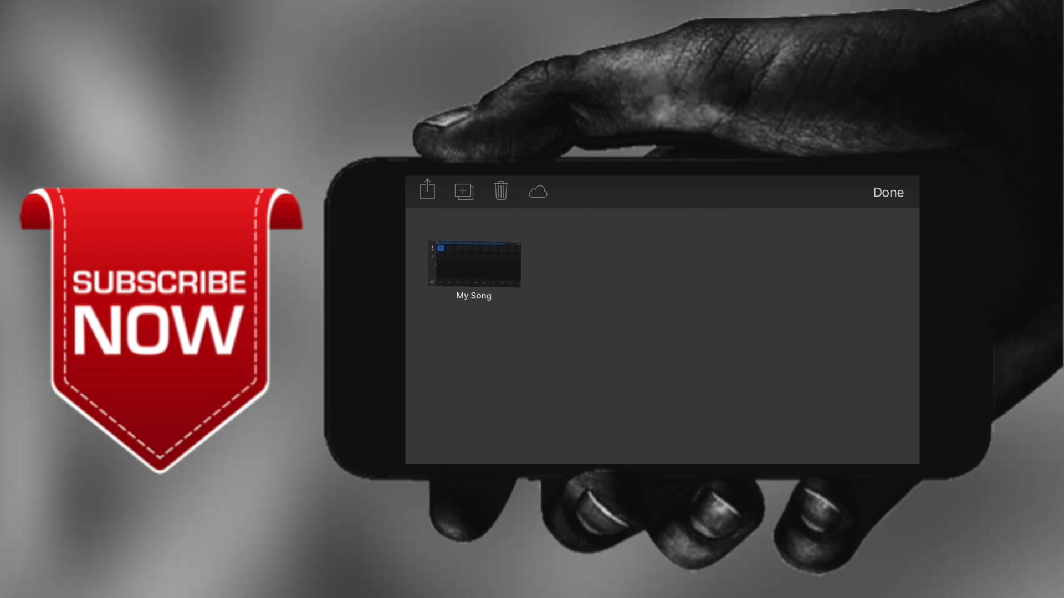
pyautogui.click(473, 264)
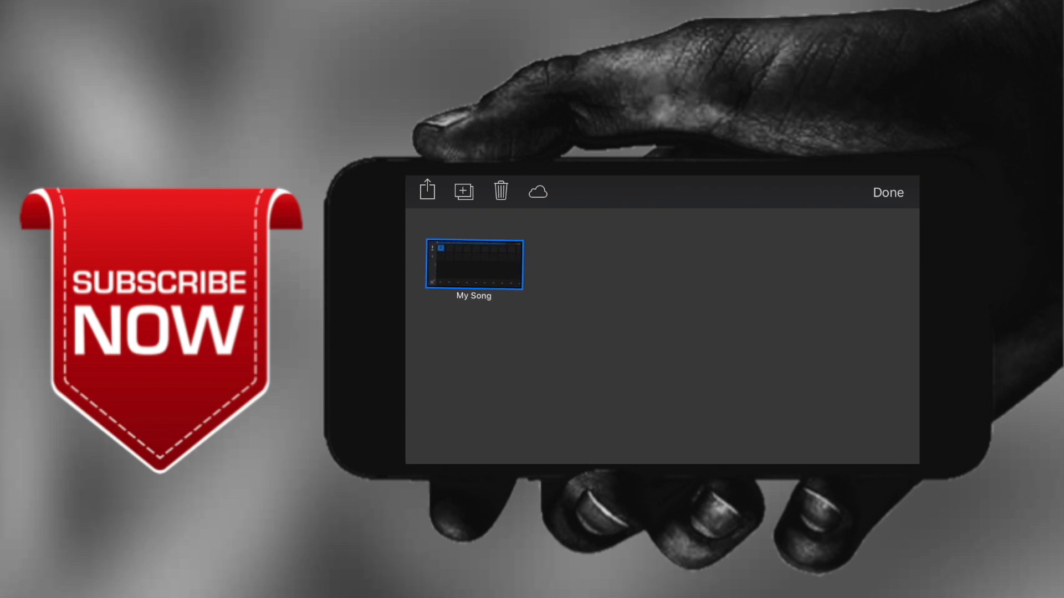
pyautogui.click(426, 192)
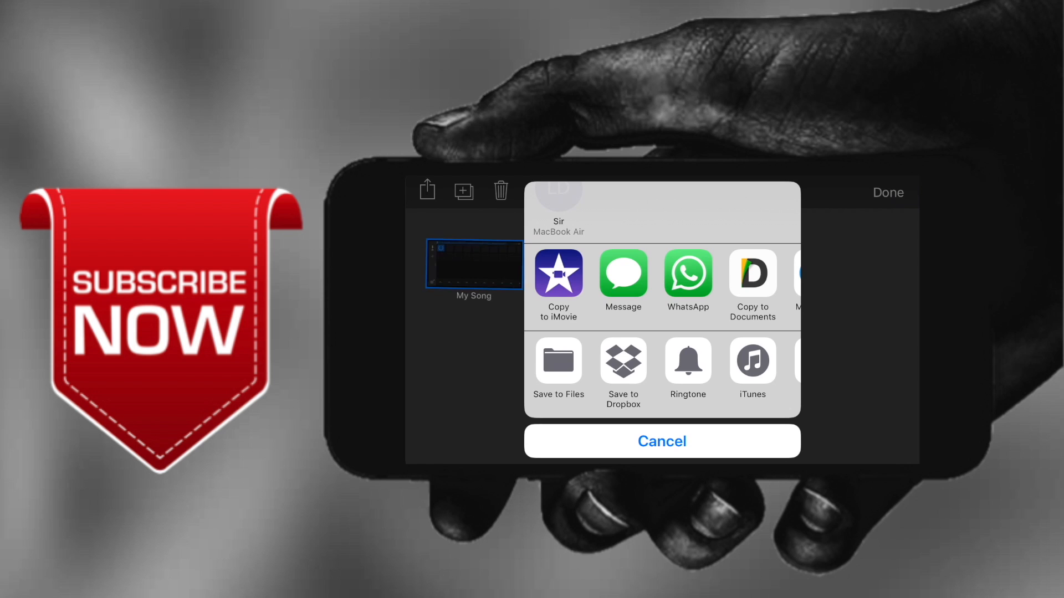
# Export My Song as a shortened ringtone named 'Pool', then go to the home screen
pyautogui.click(687, 360)
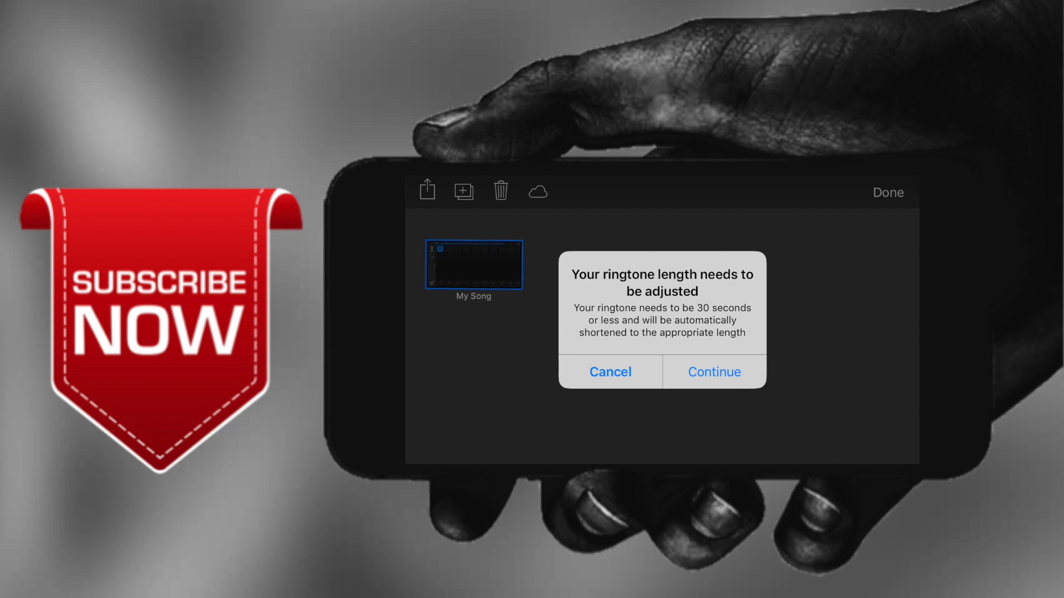
pyautogui.click(713, 372)
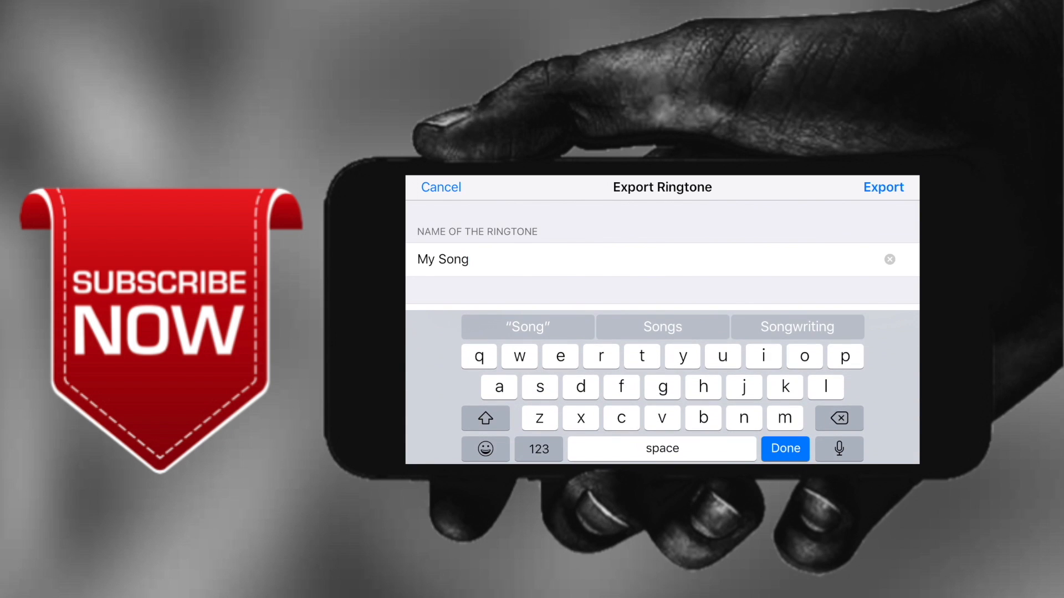
pyautogui.click(889, 259)
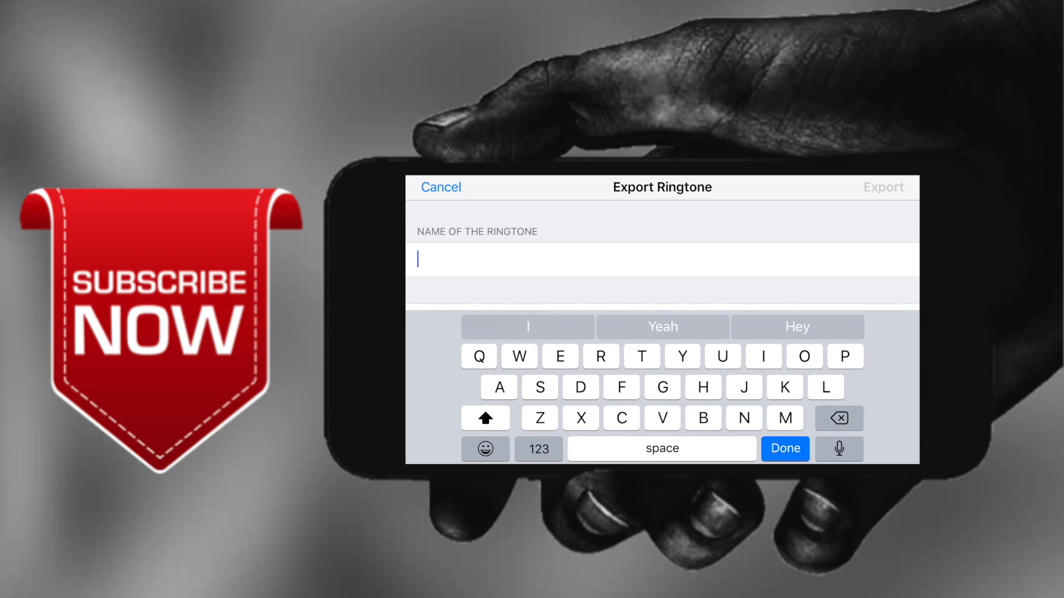
pyautogui.write('Pool')
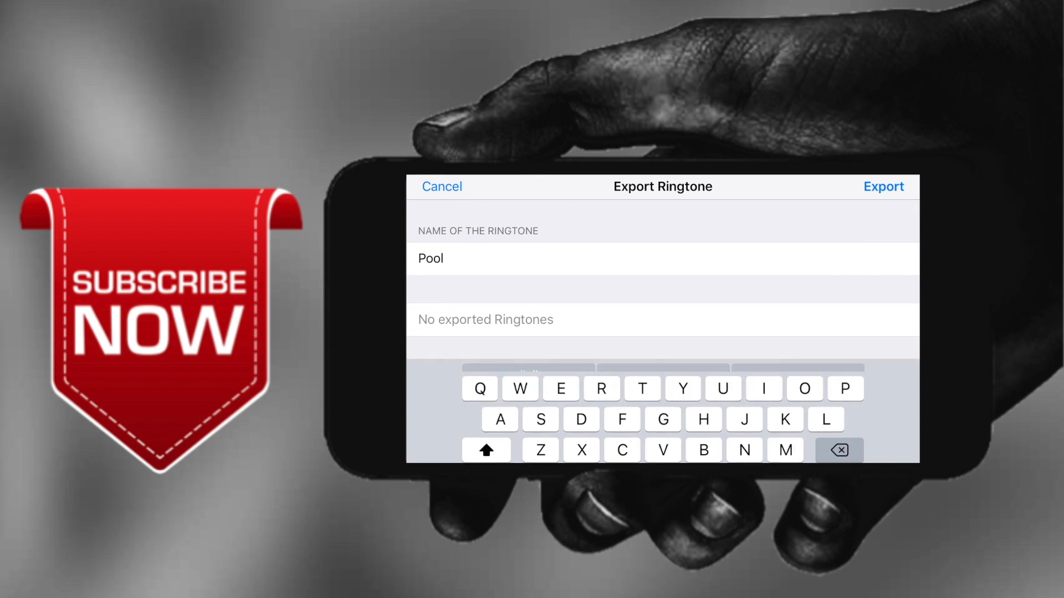
pyautogui.click(883, 187)
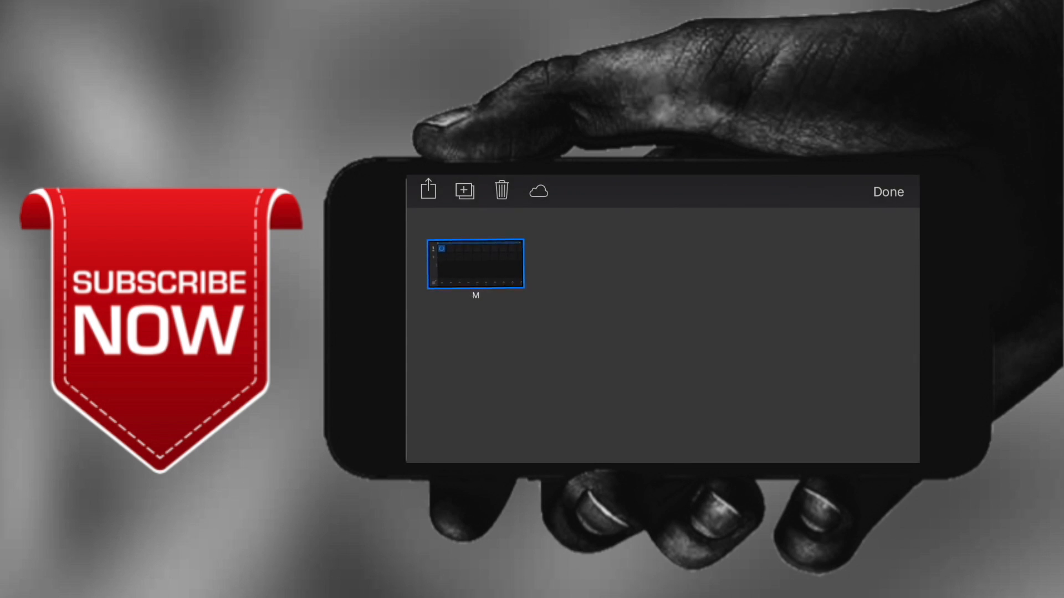
pyautogui.click(888, 191)
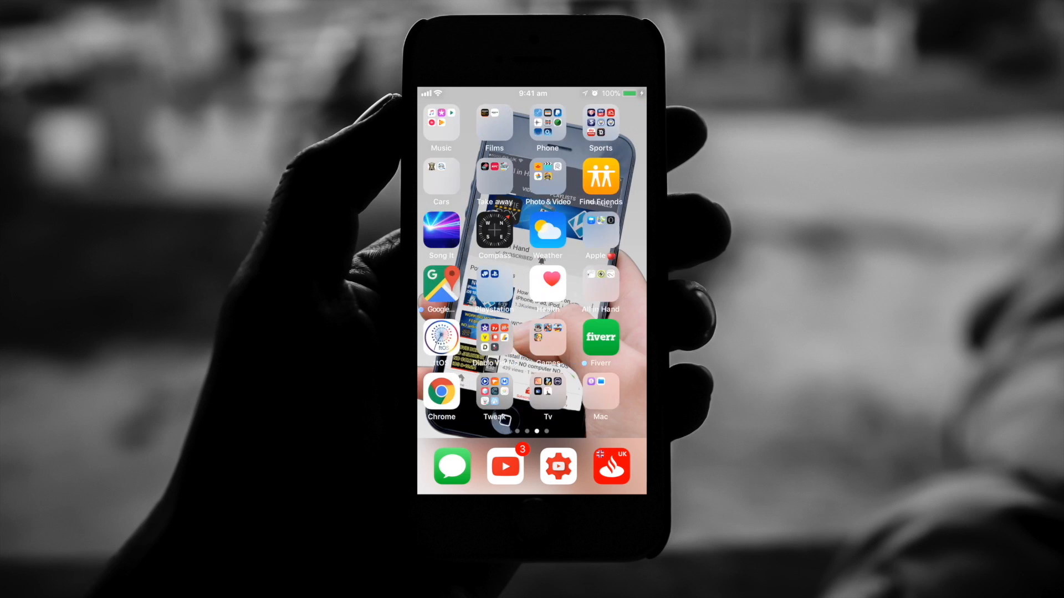
# In Settings > Sounds & Haptics, set the ringtone to Pool and back out to the main list
pyautogui.click(558, 466)
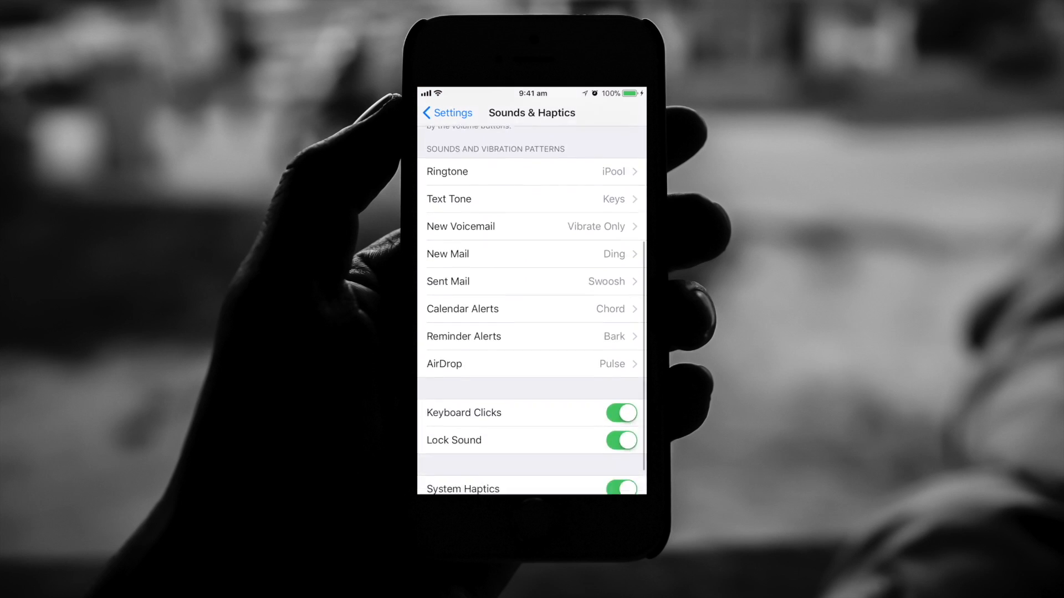
pyautogui.scroll(3)
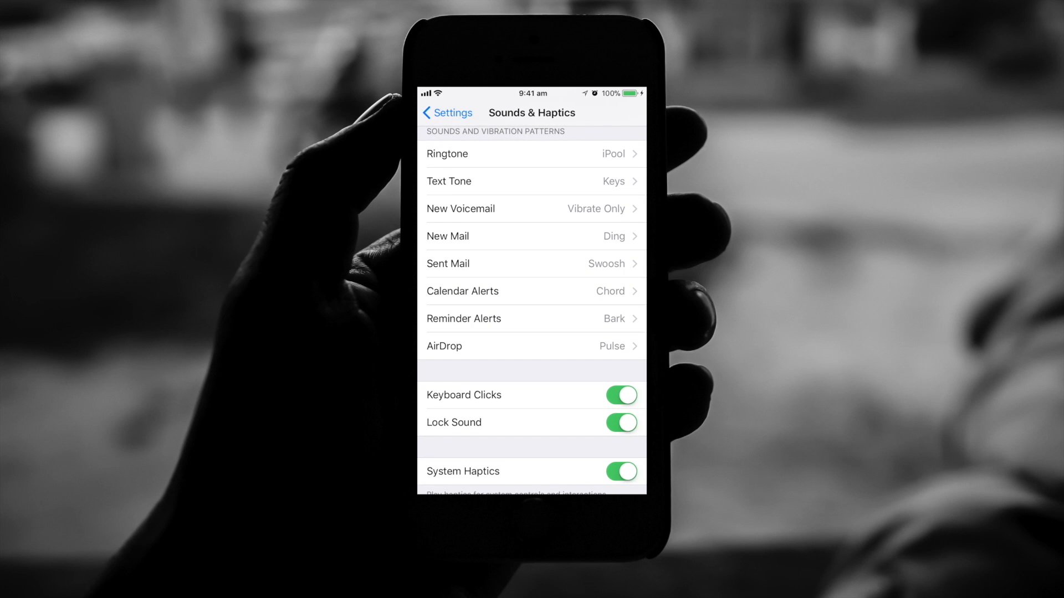
pyautogui.click(533, 154)
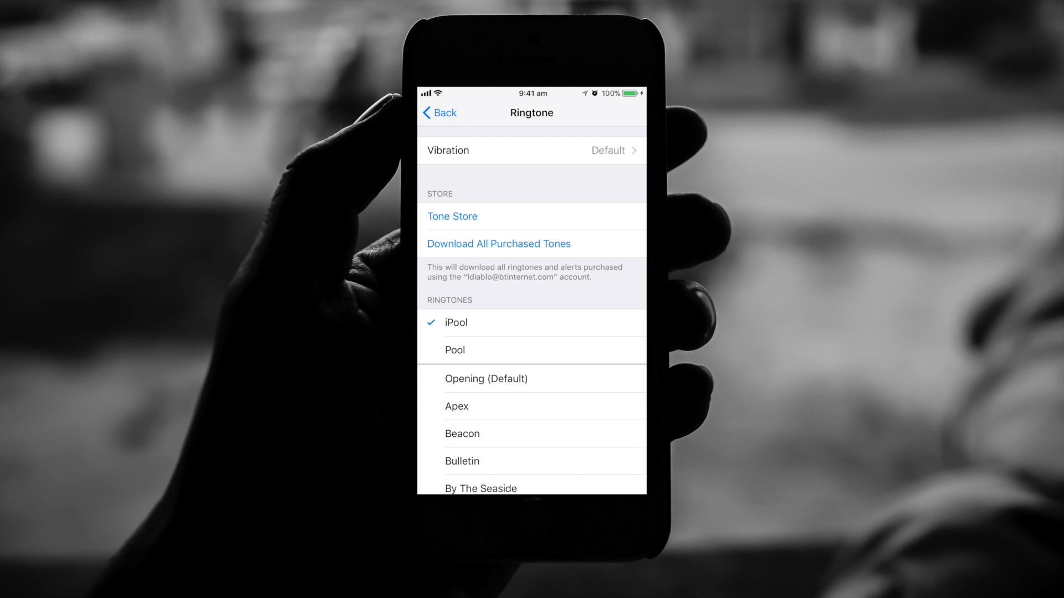
pyautogui.click(455, 350)
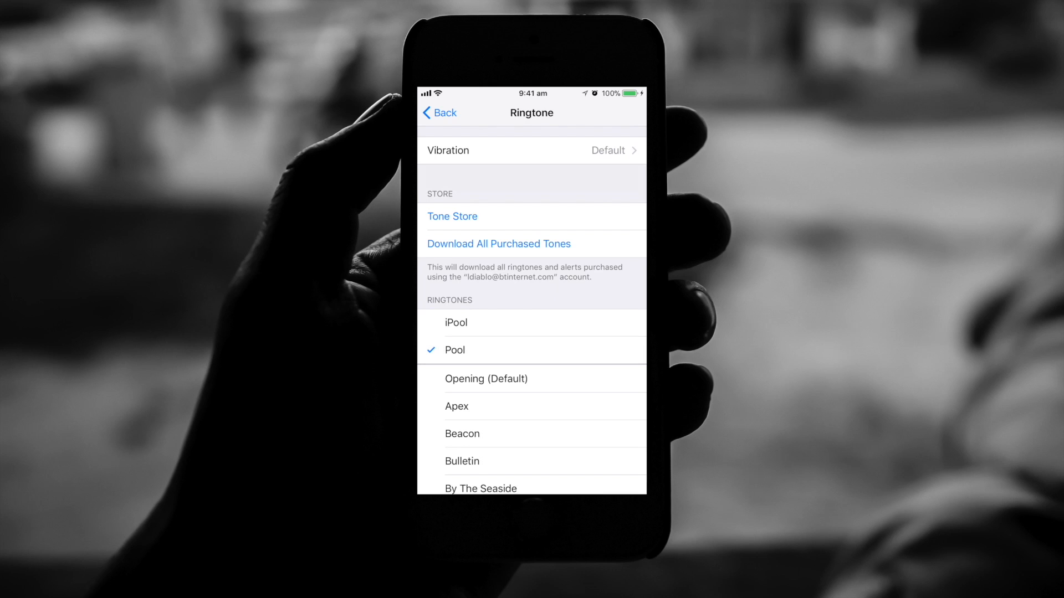
pyautogui.click(438, 113)
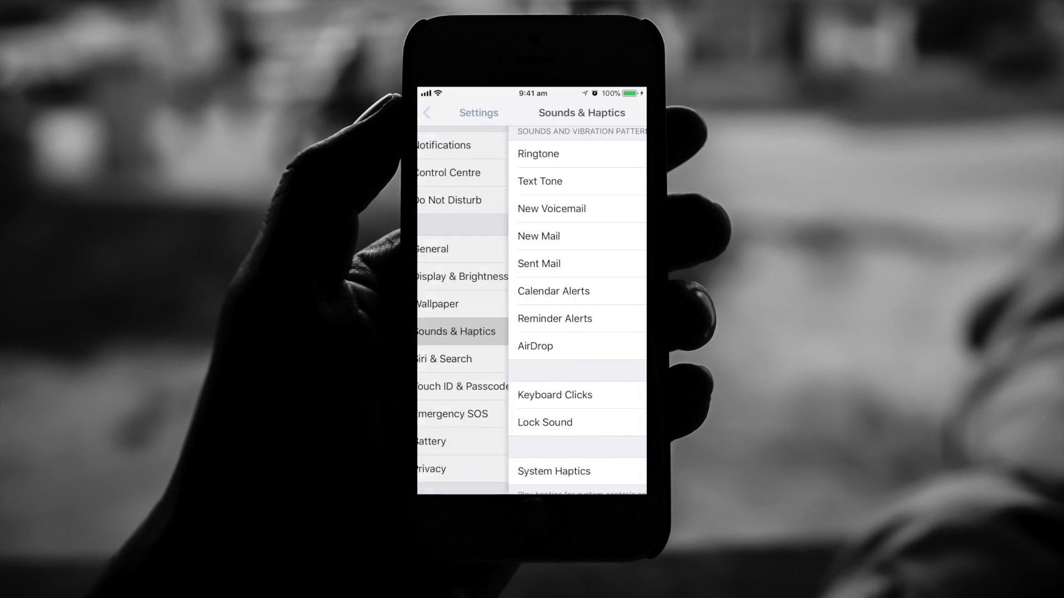
pyautogui.click(428, 113)
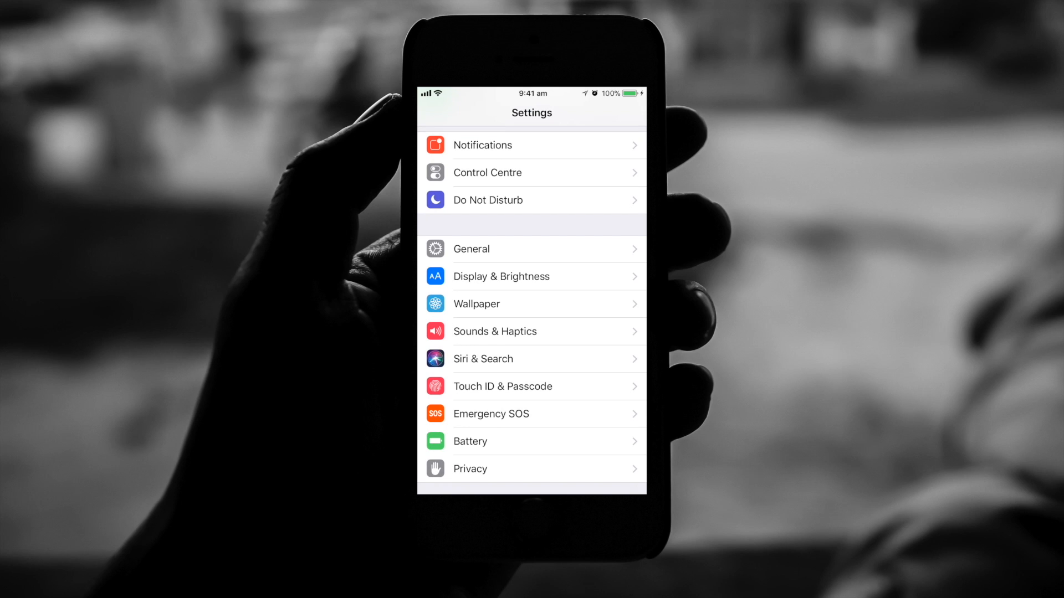